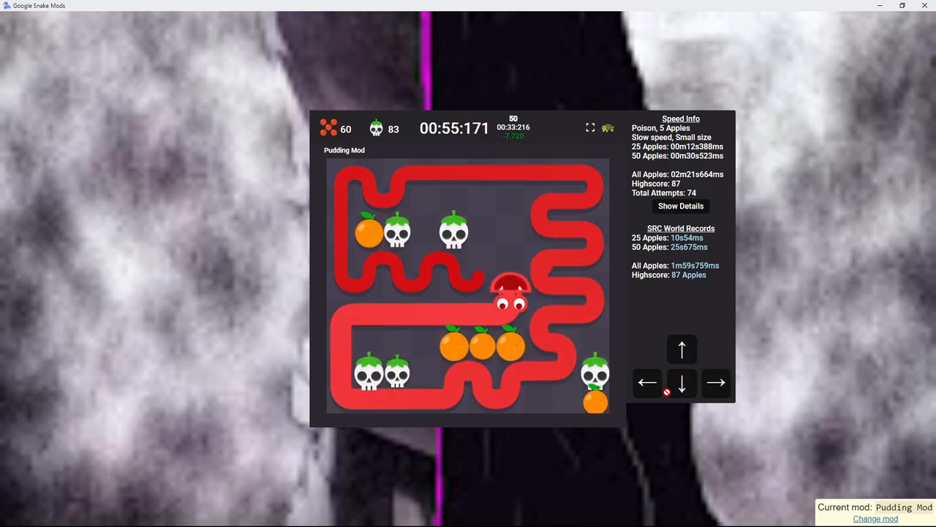
# Steer the snake left toward the apples while dodging poison skulls, raising the count from 60 to 69
pyautogui.press('ArrowLeft')
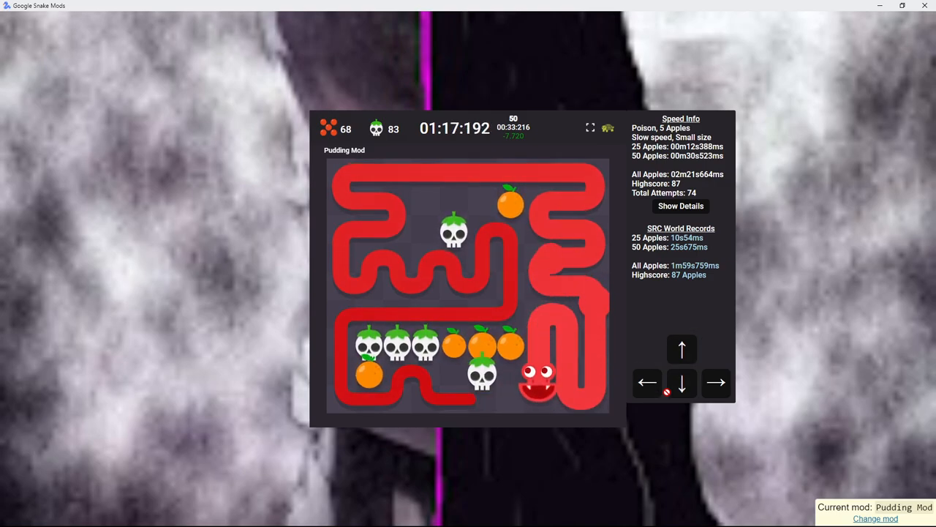
pyautogui.press('ArrowLeft')
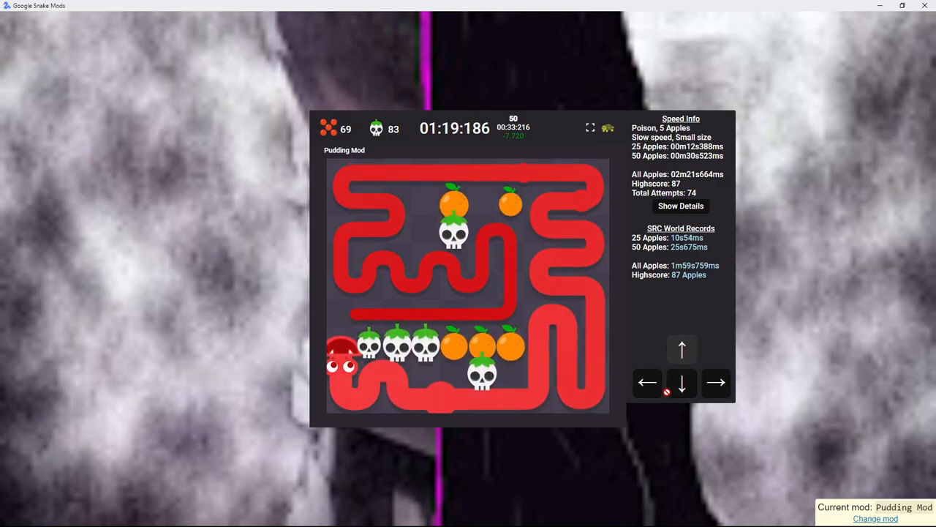